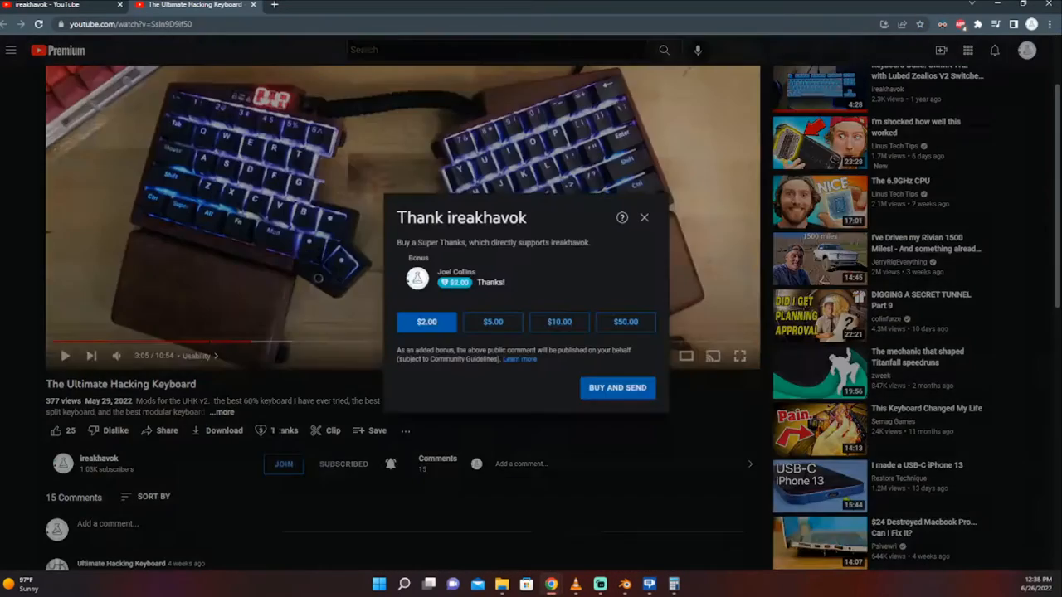
Close the Super Thanks offer, subscribe to the channel, and set the bell to All notifications
{"action": "left_click", "coordinate": [644, 217]}
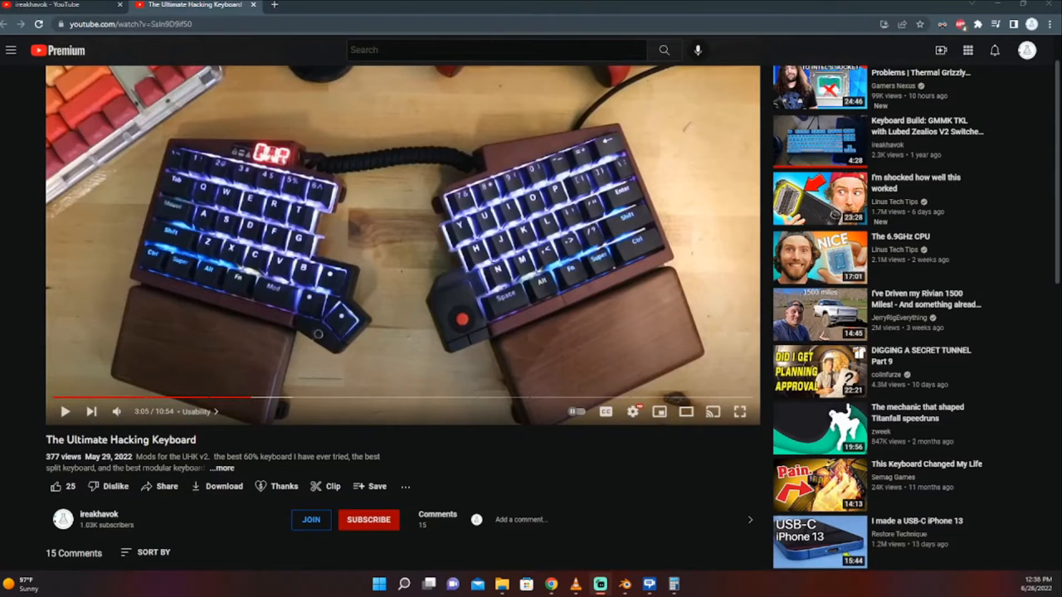
{"action": "left_click", "coordinate": [369, 519]}
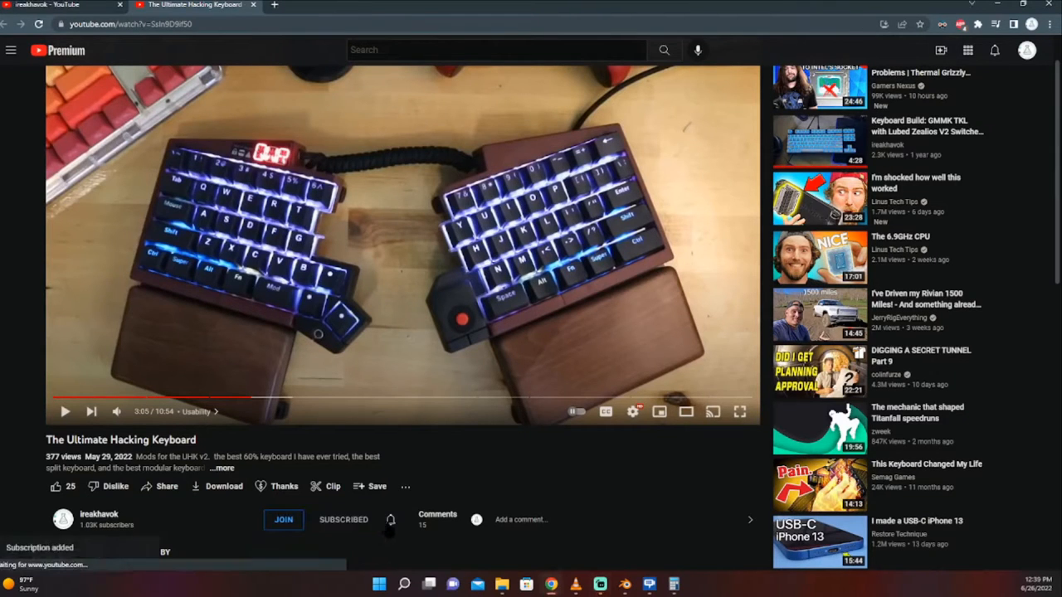
{"action": "left_click", "coordinate": [391, 520]}
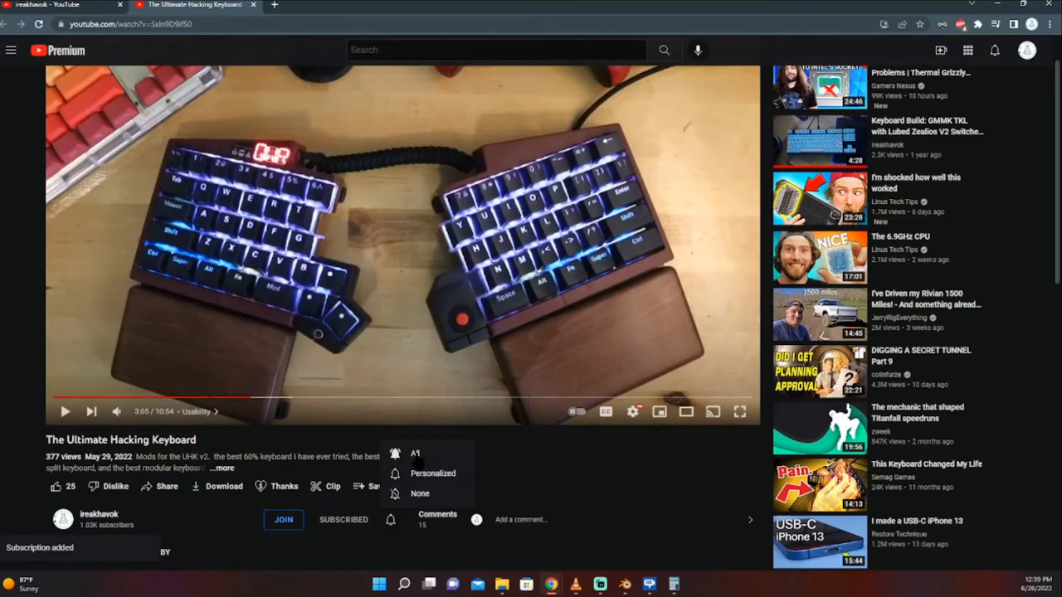
{"action": "left_click", "coordinate": [432, 453]}
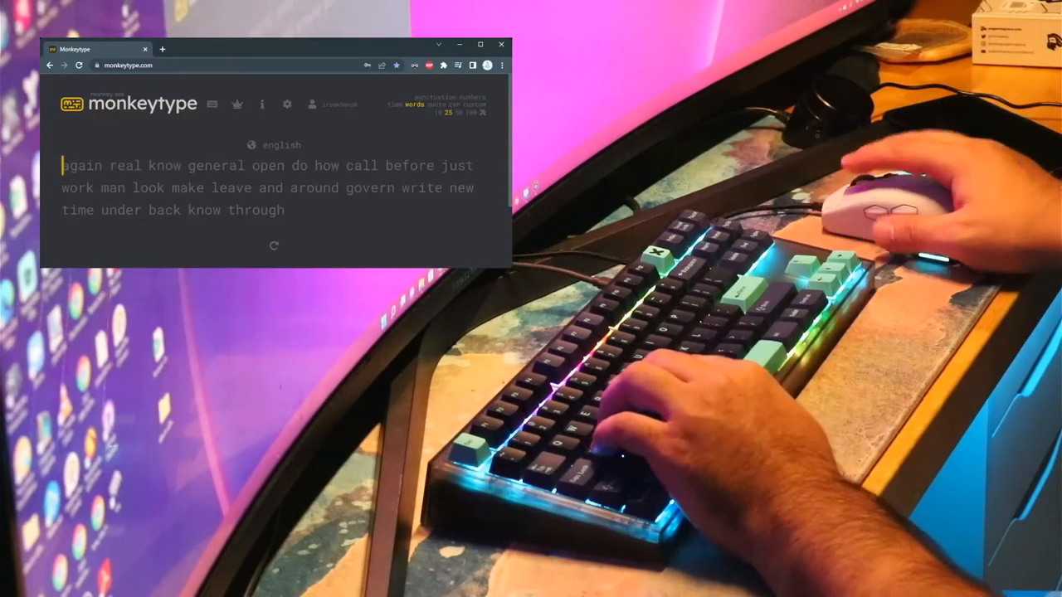
Finish the current Monkeytype test by typing 'again real know general call work man look'
{"action": "type", "text": "again r"}
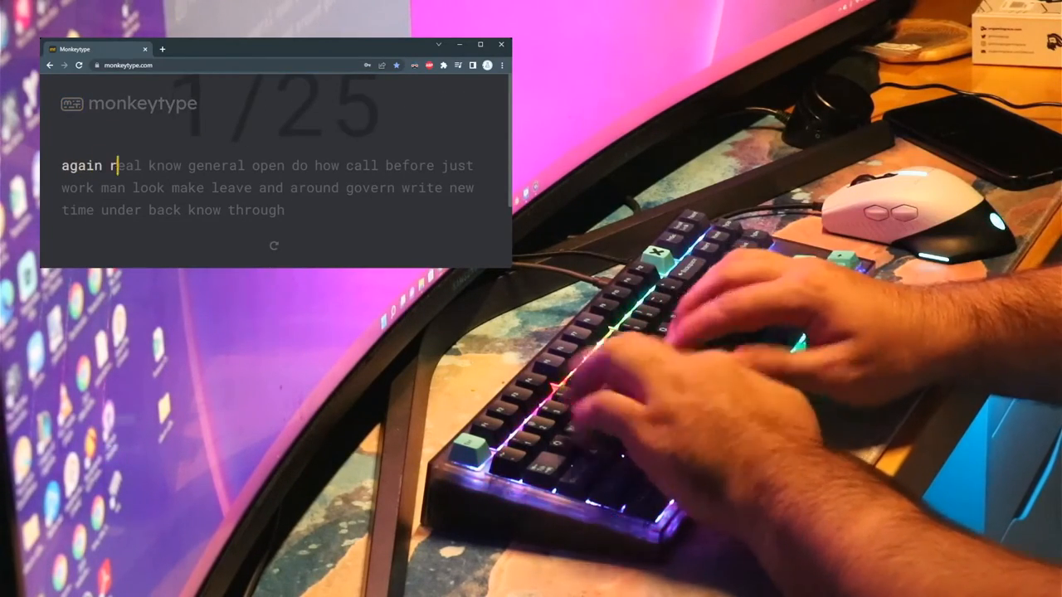
{"action": "type", "text": "real know general open do how"}
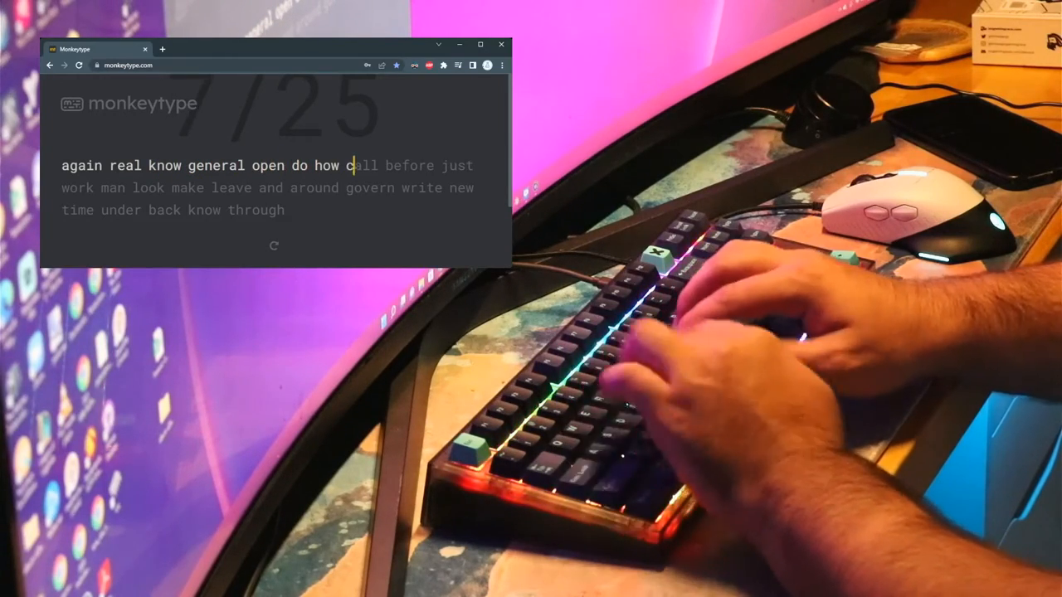
{"action": "type", "text": "call before just"}
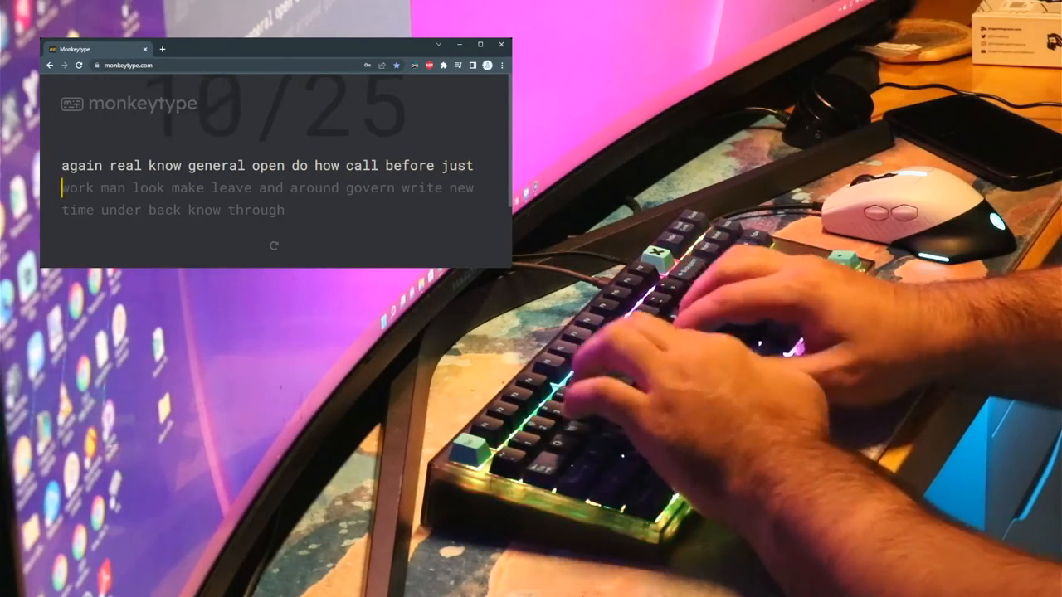
{"action": "type", "text": "work man look"}
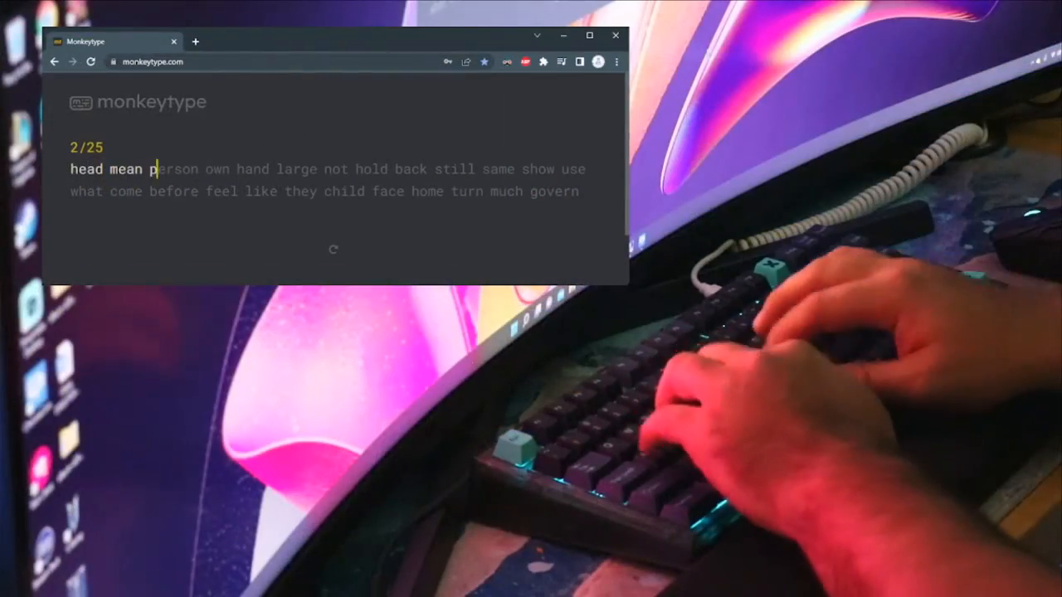
Start the next 25-word test, typing 'person own hand large not hold back still same'
{"action": "type", "text": "person own hand l"}
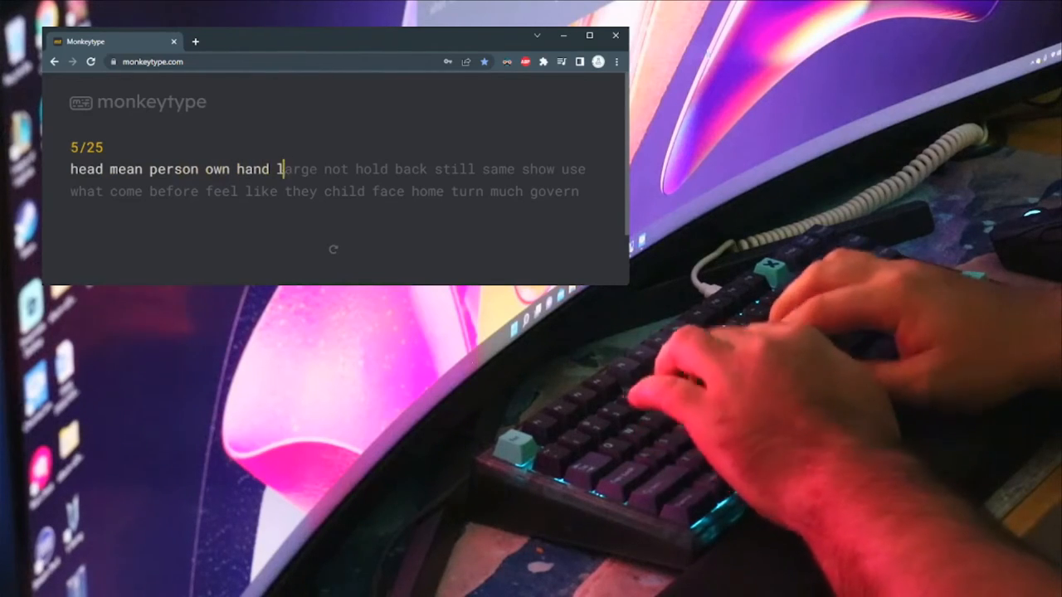
{"action": "type", "text": "large not hold"}
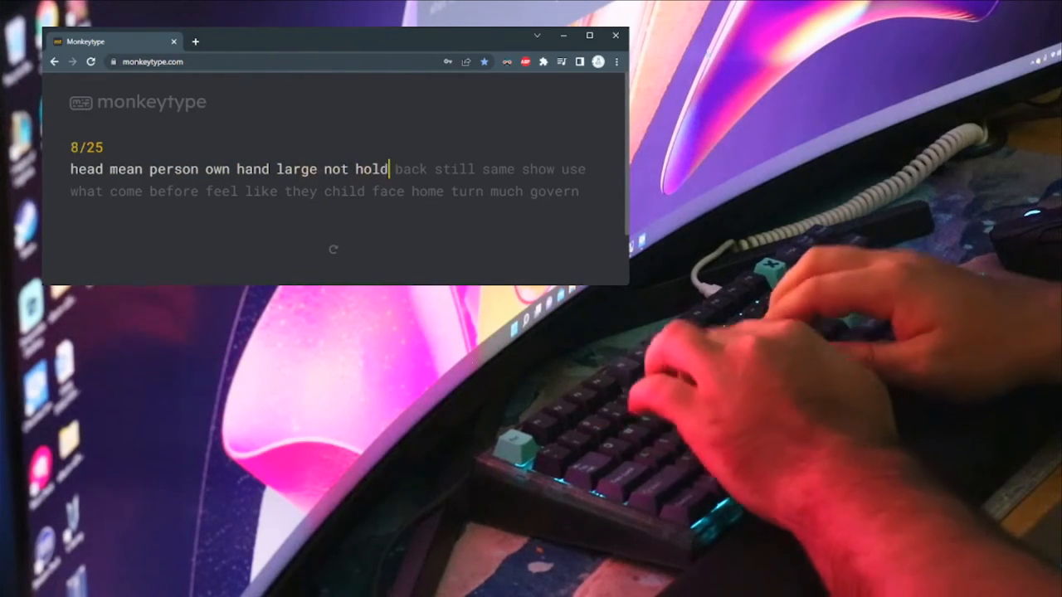
{"action": "type", "text": "back still same"}
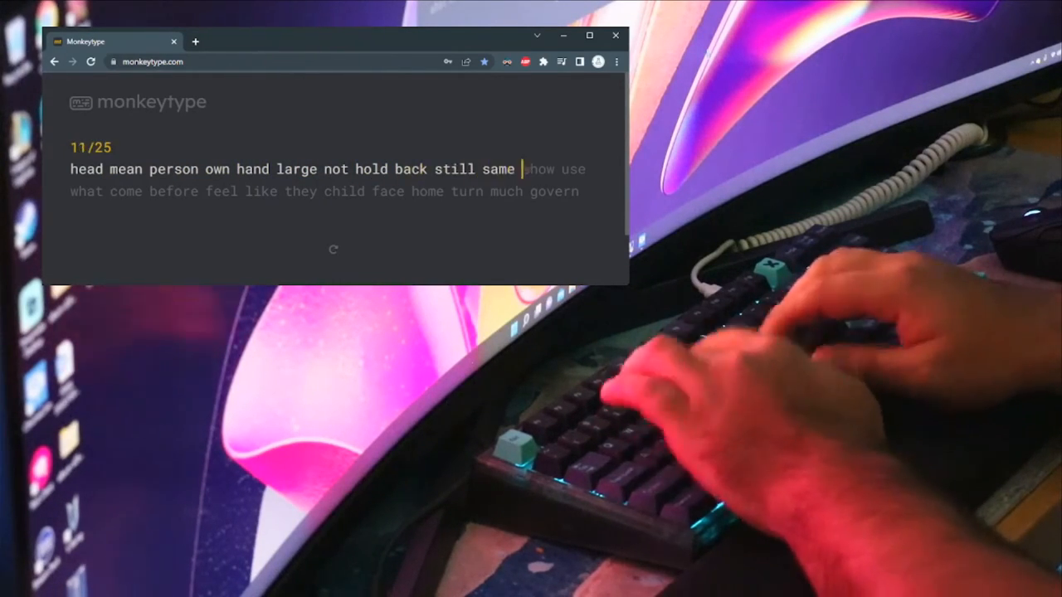